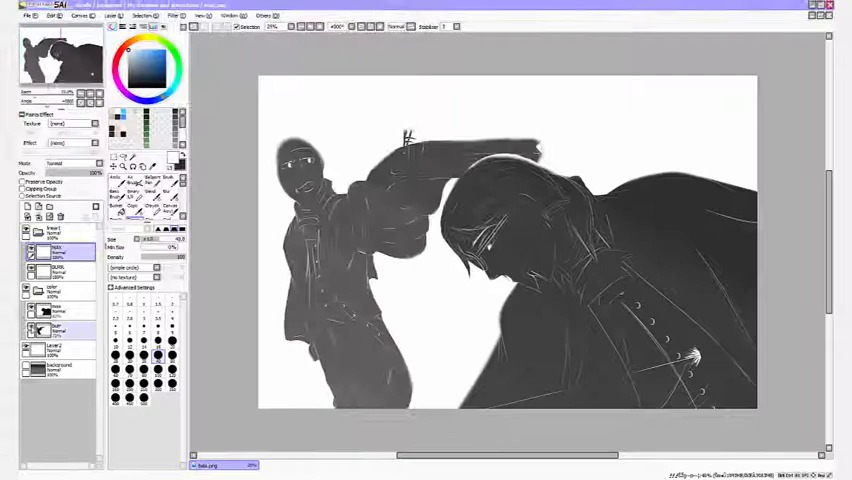
Bring up the File menu with the illustration shown over its dark gray background
{"action": "left_click", "coordinate": [28, 16]}
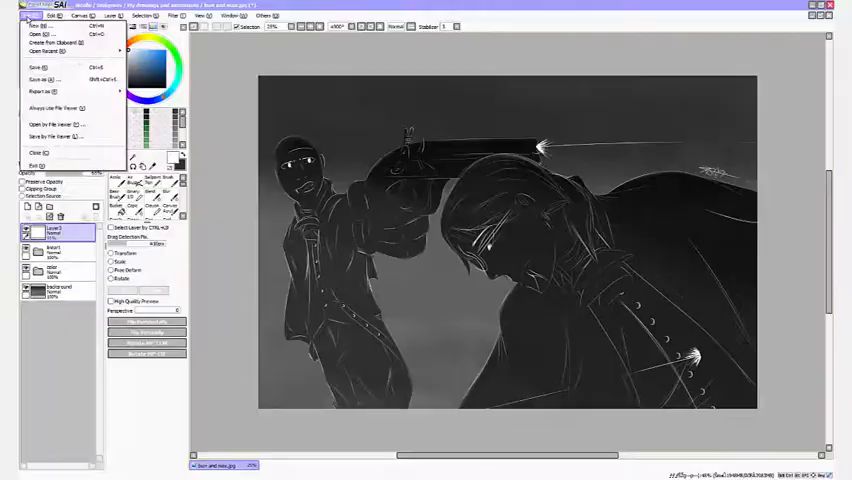